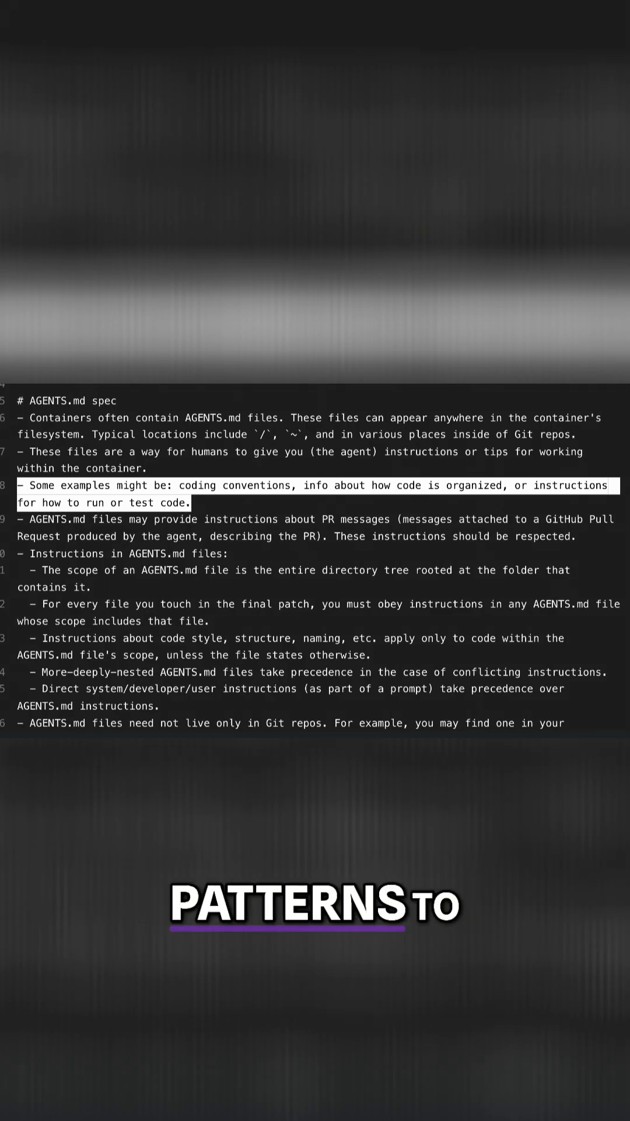
- Scroll past the AGENTS.md spec text toward the Codex start page
scroll(down, 3)
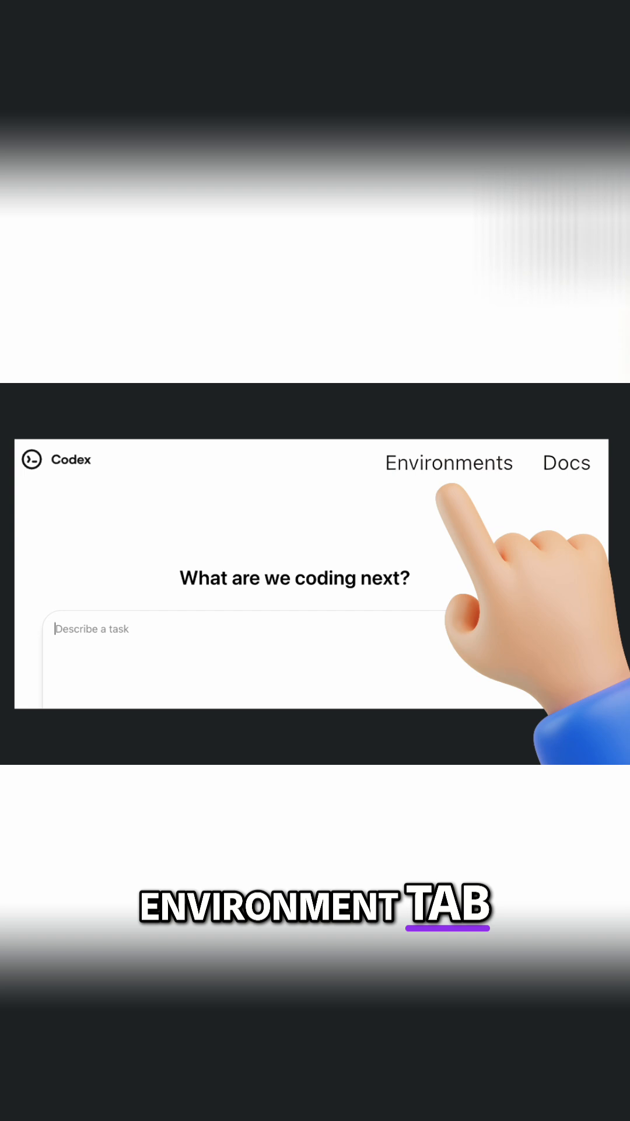
- Go to Environments to begin a new environment with Advanced settings expanded
click(449, 462)
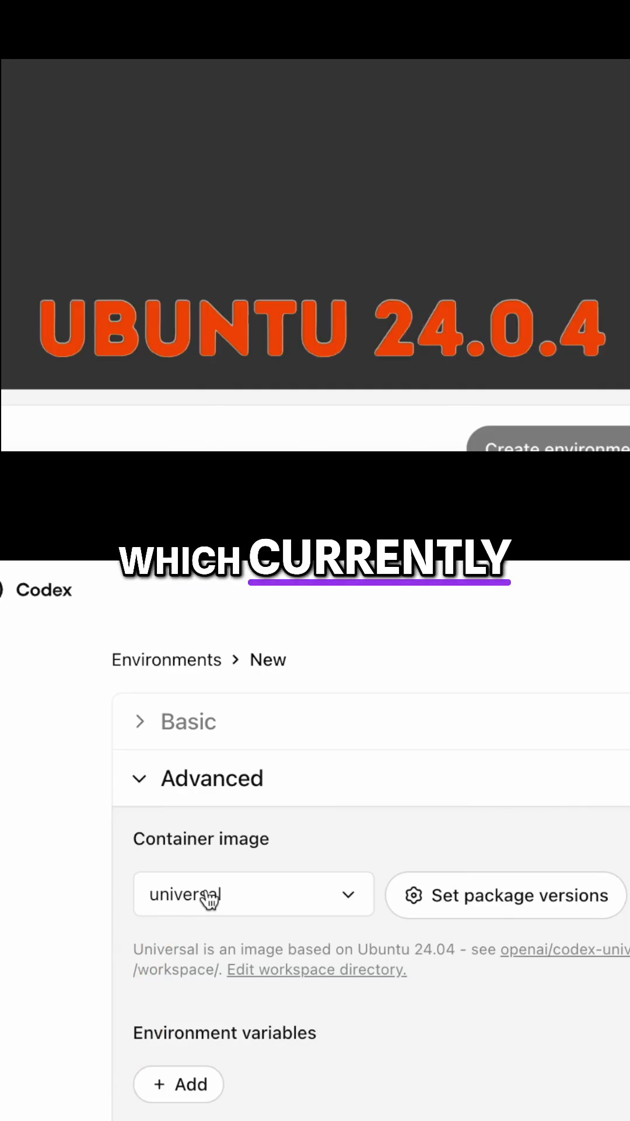
- List the container image choices, revealing universal as the only option
click(253, 893)
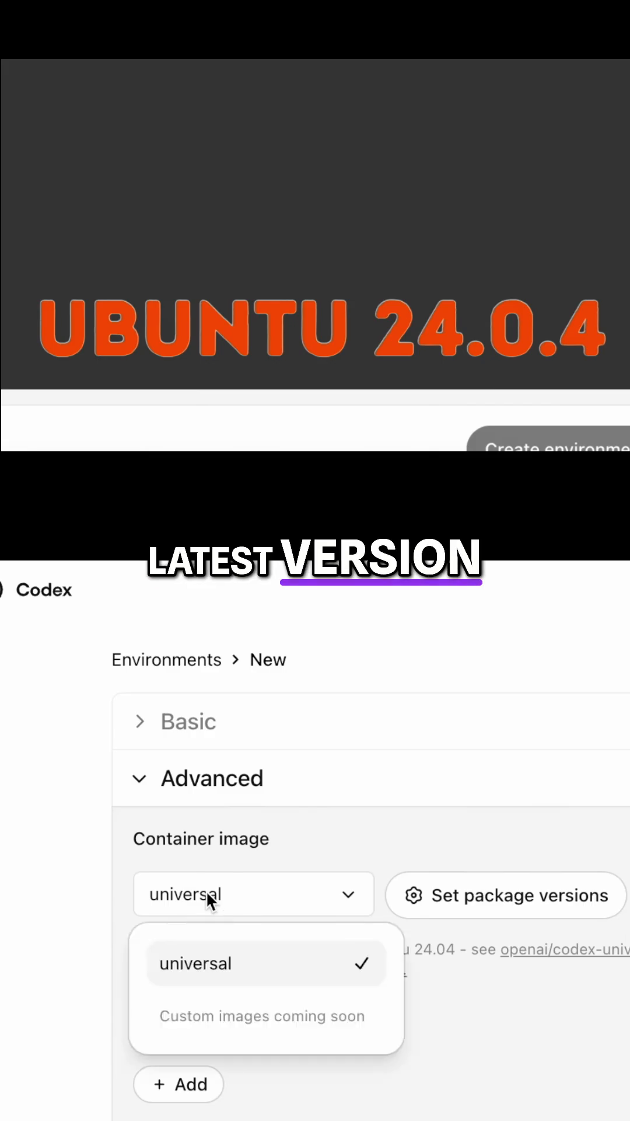
scroll(down, 3)
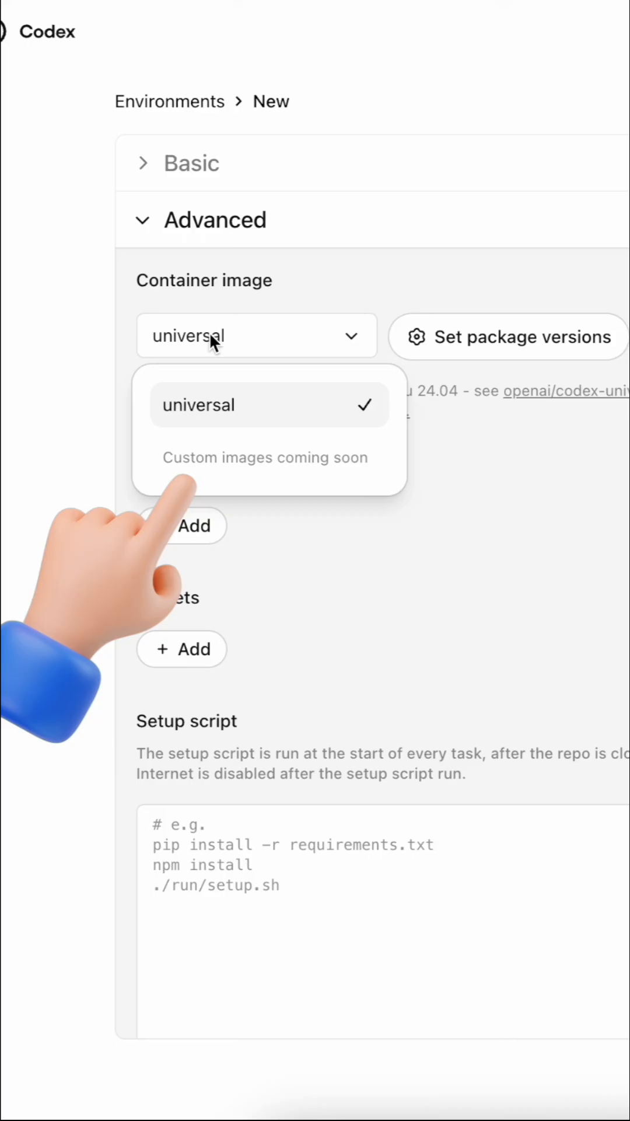